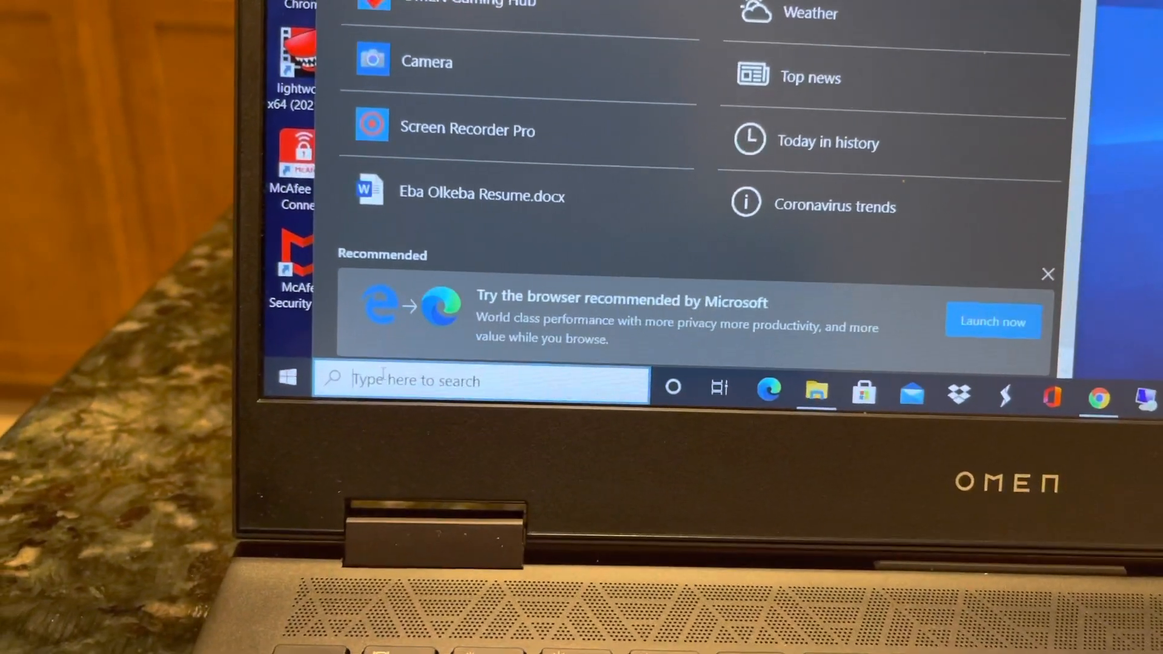
Step: Search 'OM' in the Start menu and launch OMEN Gaming Hub
{"action": "type", "text": "OM"}
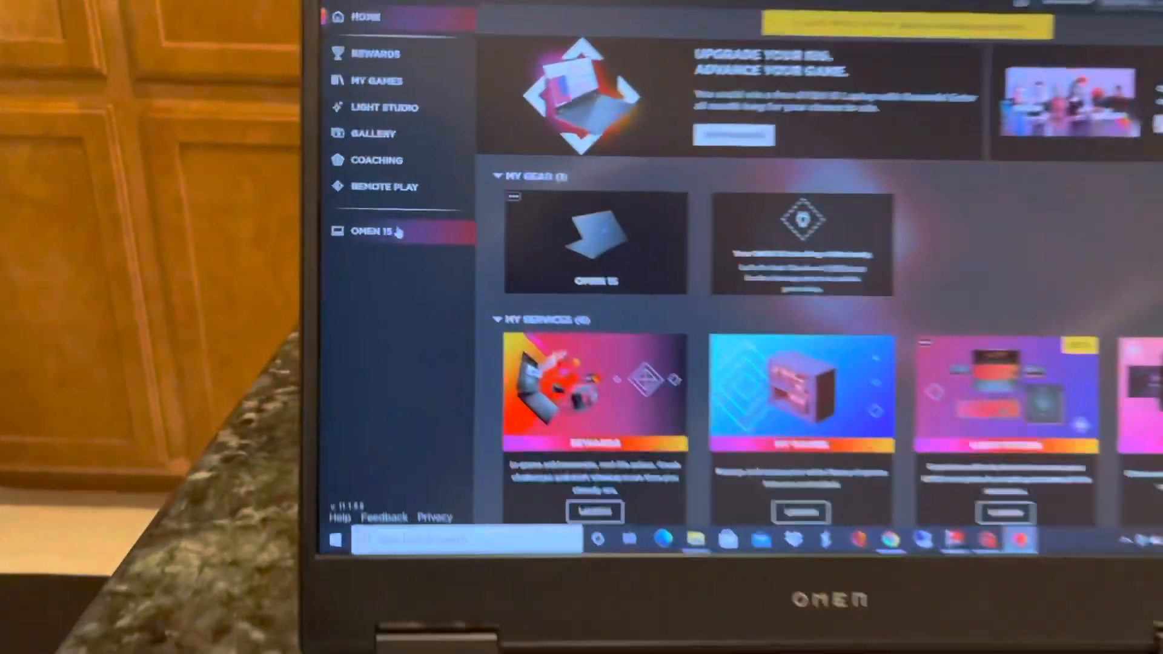
Step: Show the OMEN 15 device's Lighting tab, where keyboard lighting is Off
{"action": "left_click", "coordinate": [378, 231]}
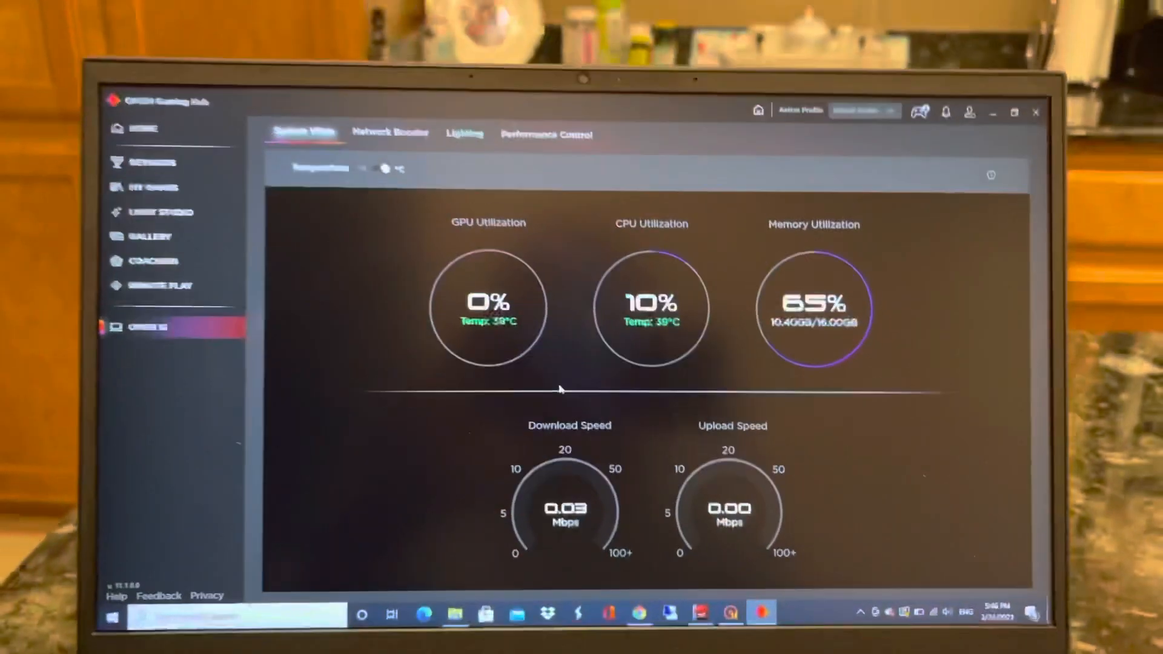
{"action": "left_click", "coordinate": [465, 134]}
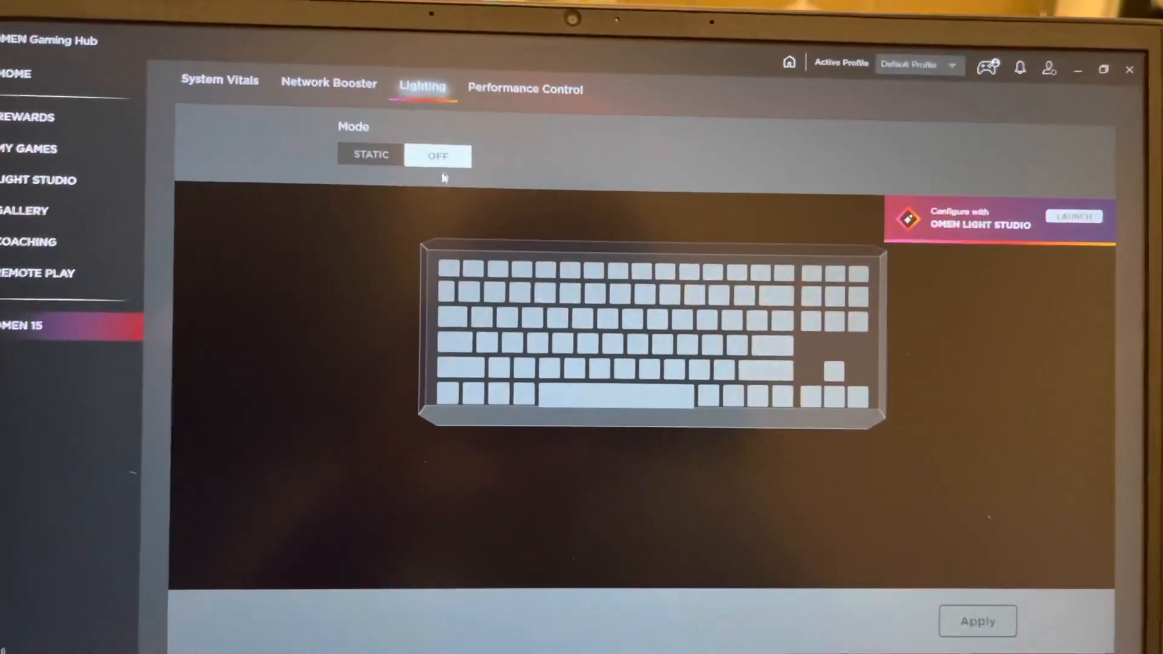
Step: Choose STATIC keyboard lighting mode, triggering the Light Studio prompt
{"action": "left_click", "coordinate": [370, 155]}
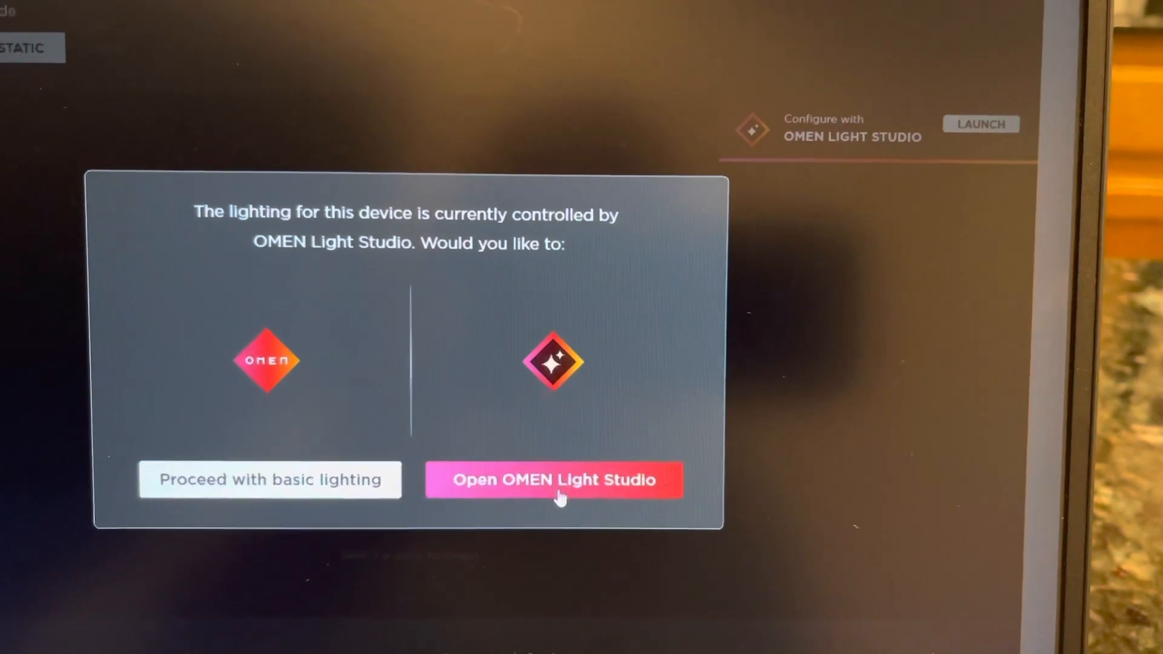
Step: Open OMEN Light Studio and select the keyboard layer with its red and yellow Blinking effect
{"action": "left_click", "coordinate": [553, 479]}
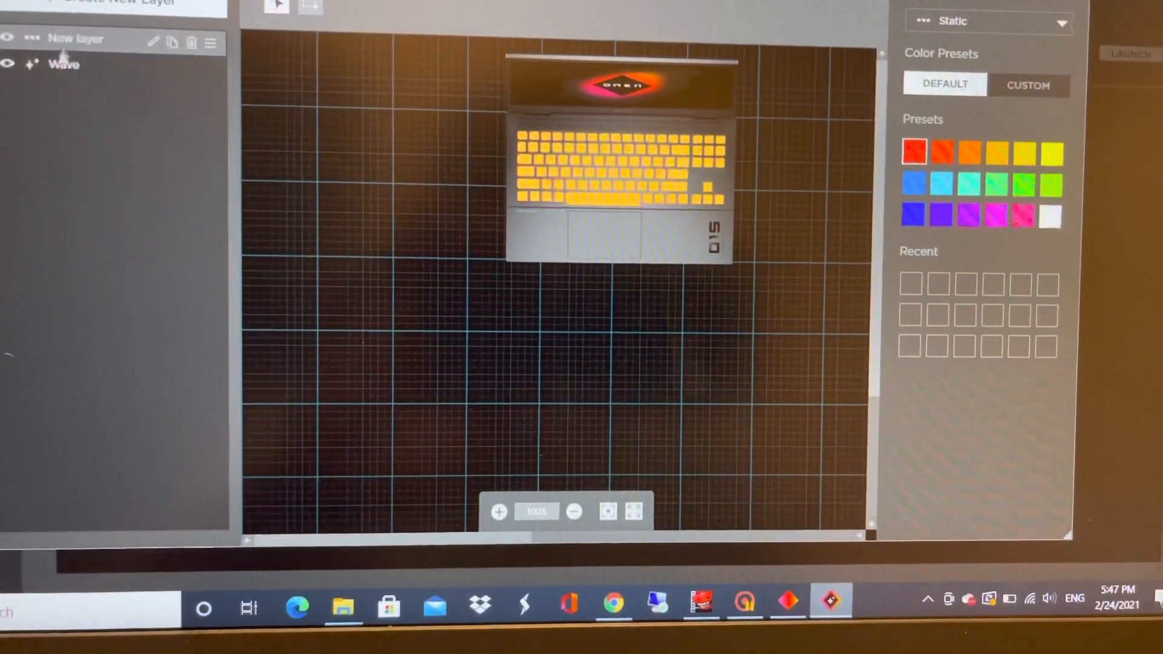
{"action": "left_click", "coordinate": [64, 63]}
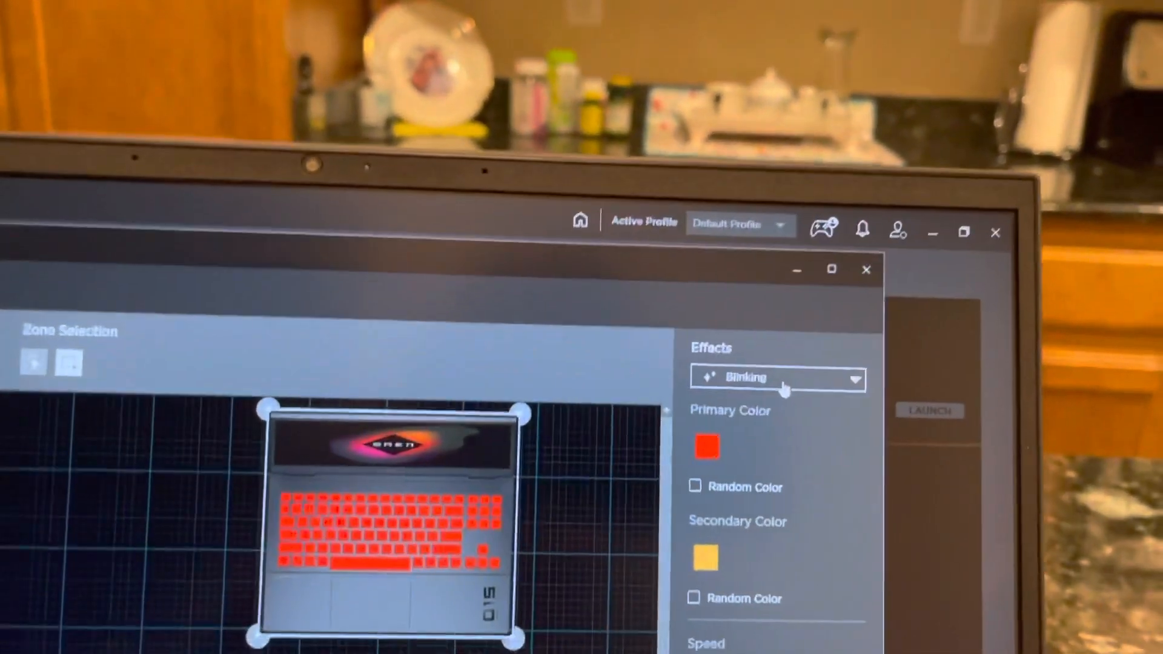
Step: Switch the layer effect to Color Cycle, then close Light Studio
{"action": "left_click", "coordinate": [777, 378]}
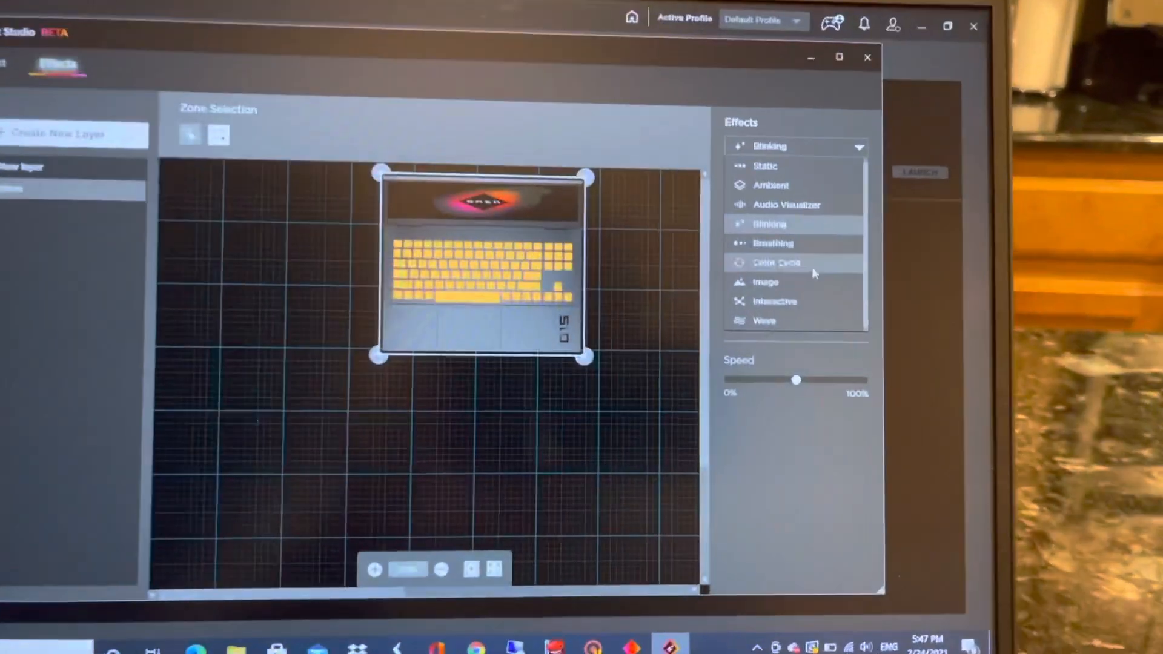
{"action": "left_click", "coordinate": [764, 320]}
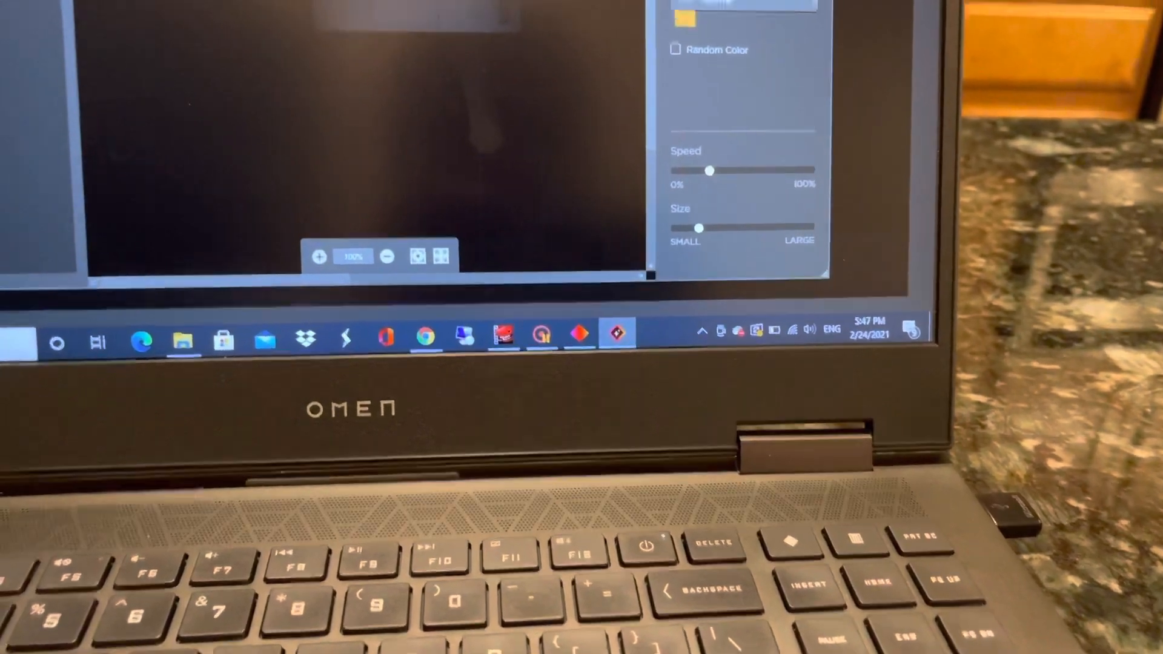
{"action": "left_click", "coordinate": [813, 206]}
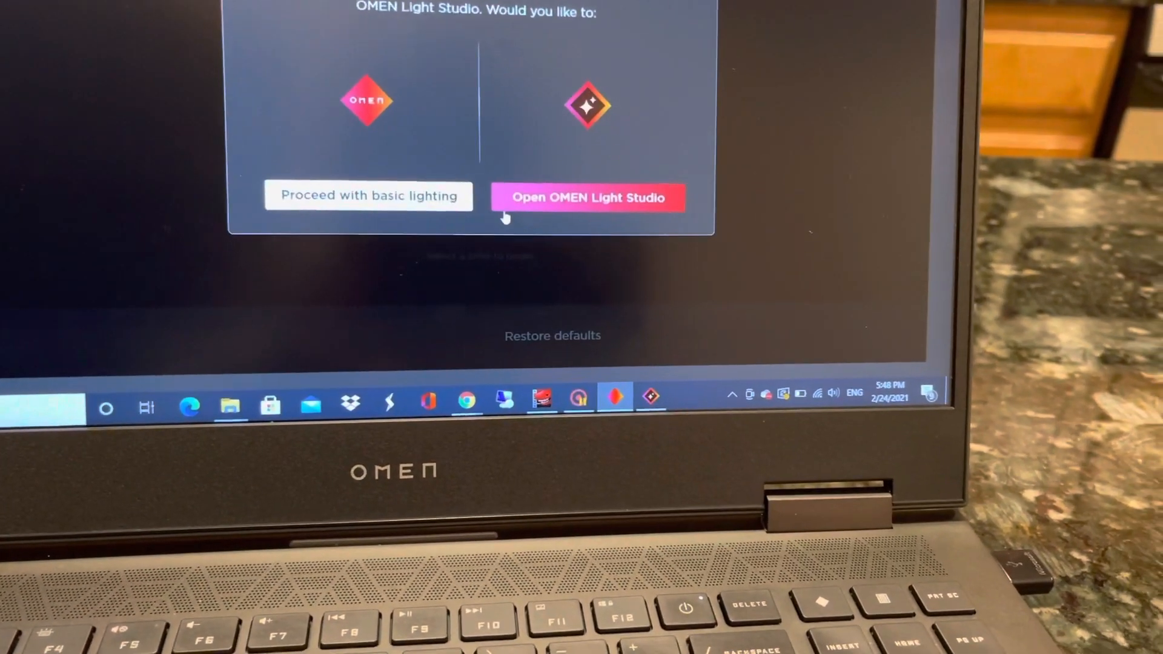
Step: Proceed with basic static lighting and view the Comfort, Default and Performance modes
{"action": "left_click", "coordinate": [587, 198]}
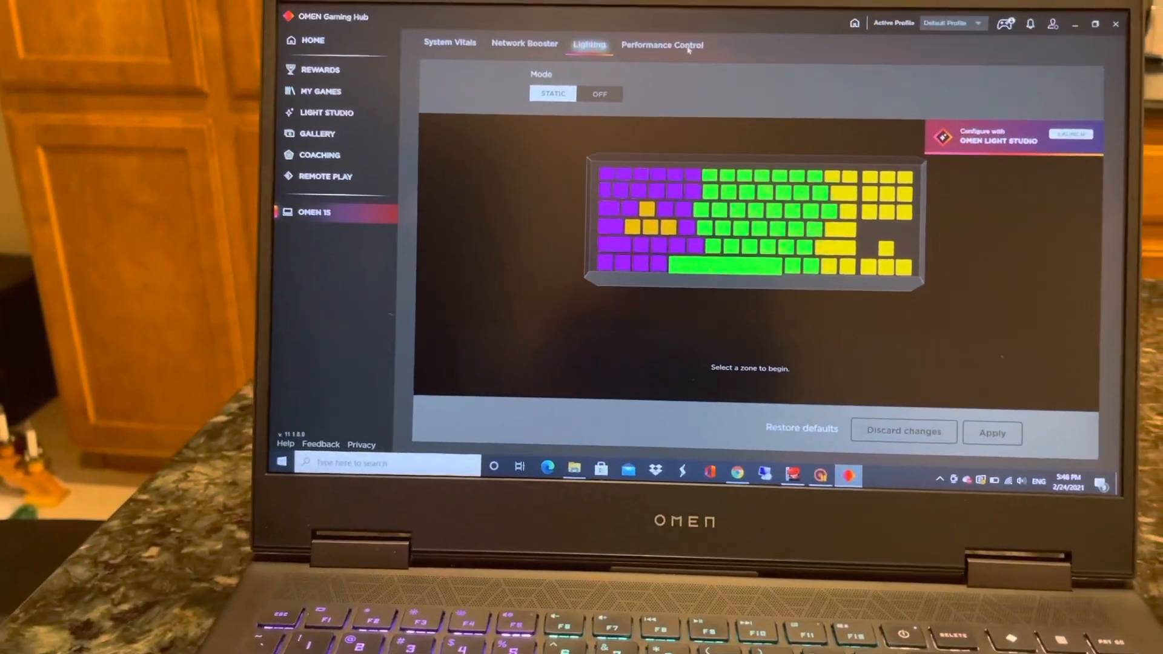
{"action": "left_click", "coordinate": [661, 44]}
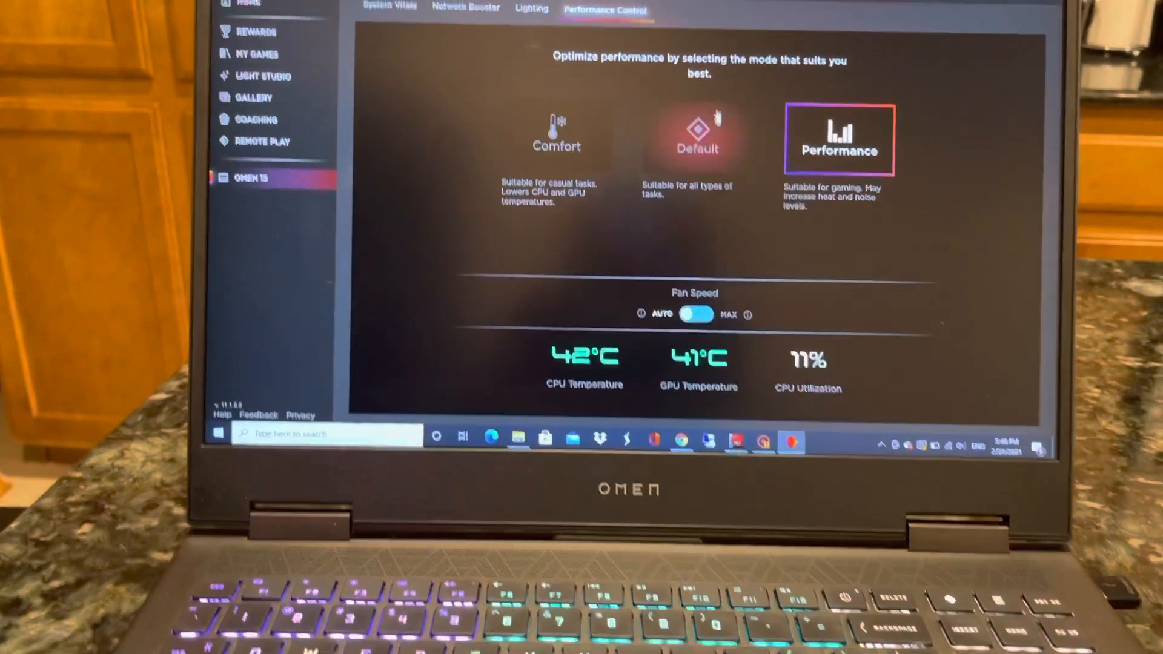